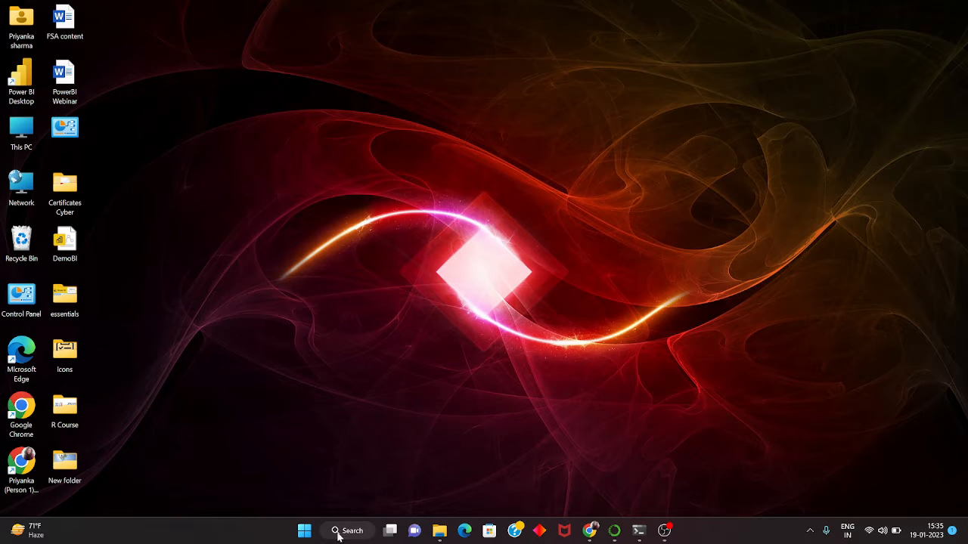
Open Anaconda Navigator from recent apps and browse its Home apps
click(347, 530)
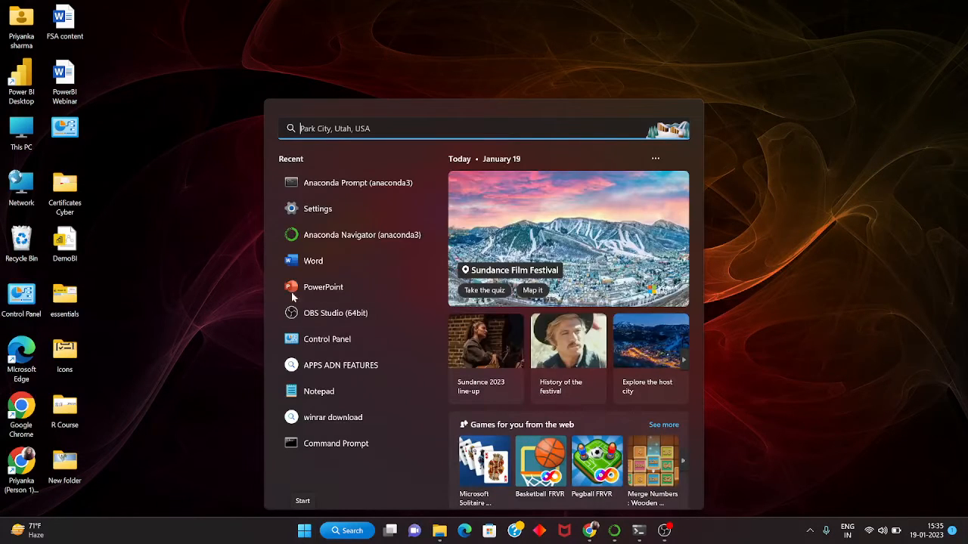
mouse_move(362, 235)
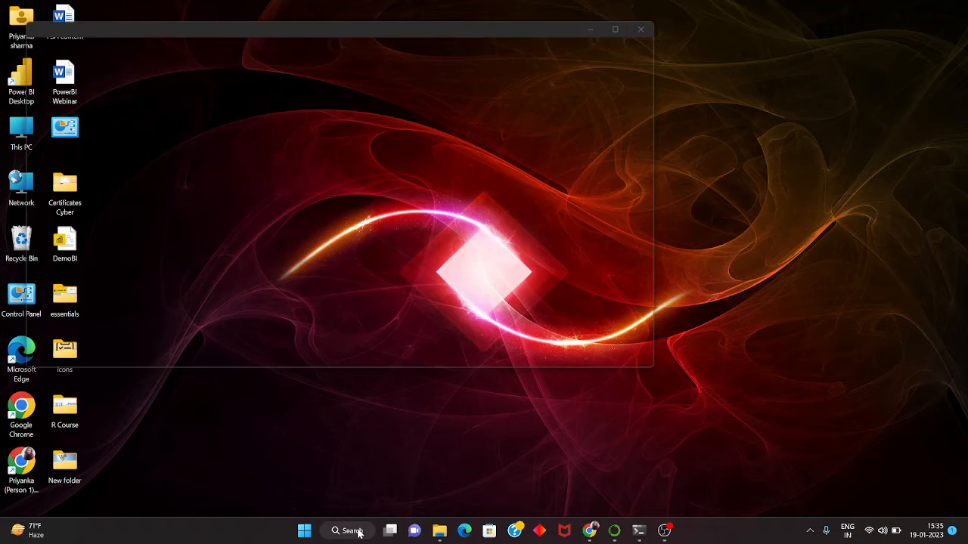
click(641, 28)
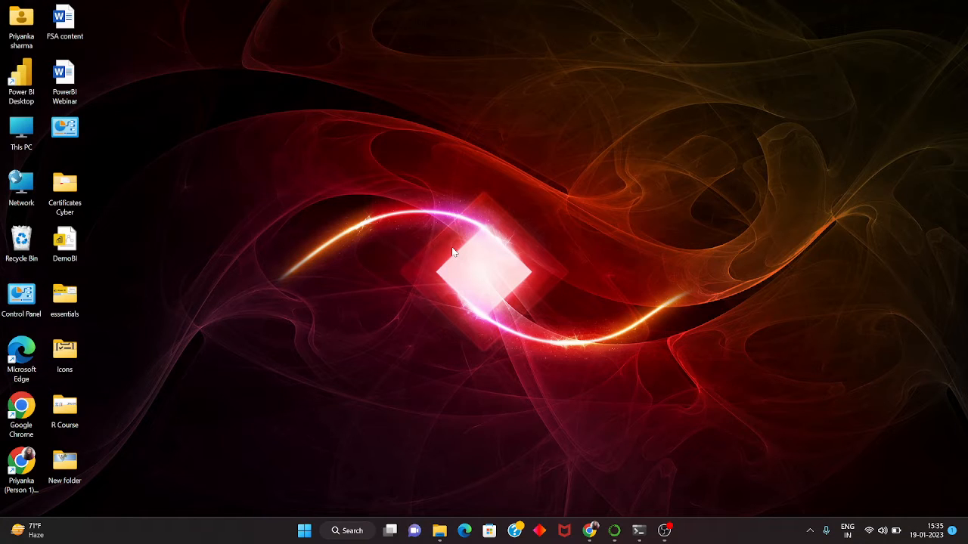
mouse_move(469, 261)
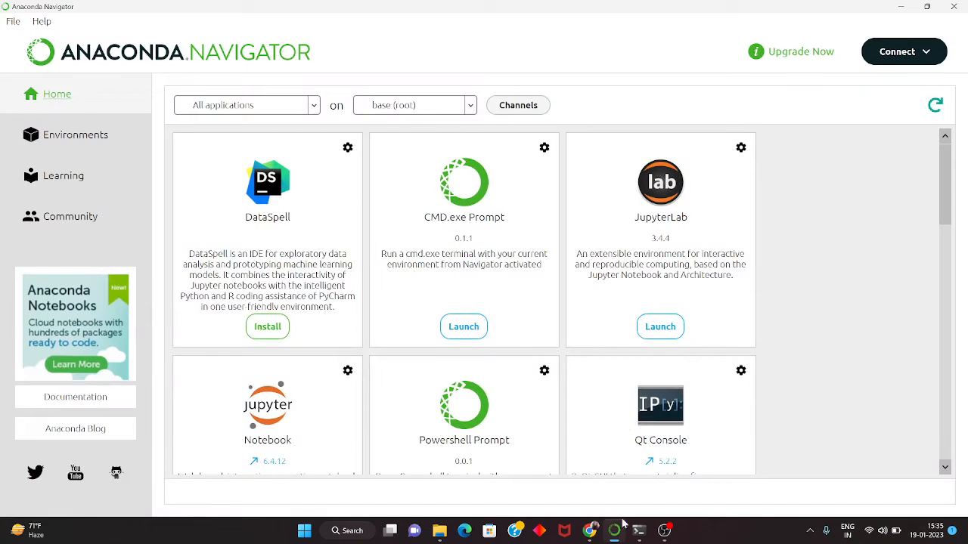
scroll(down, 3)
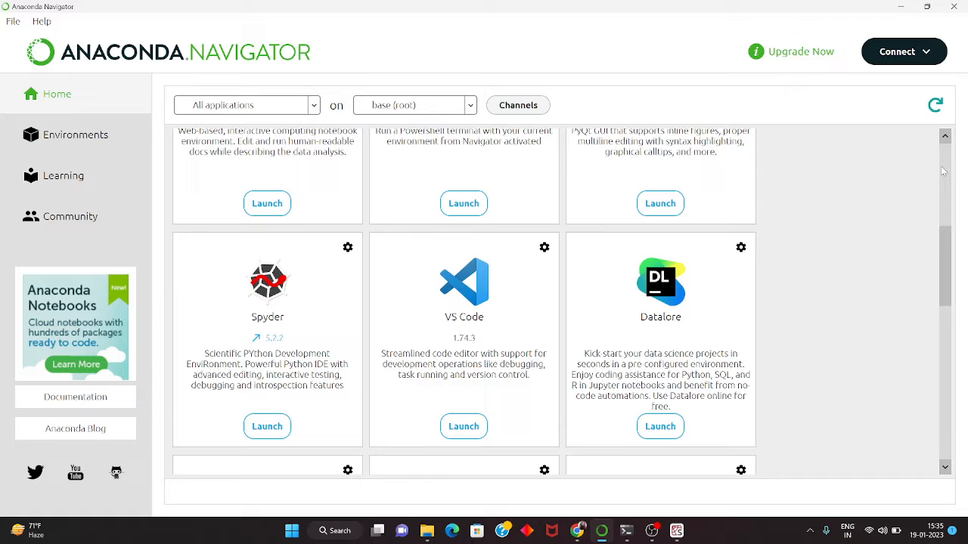
scroll(up, 3)
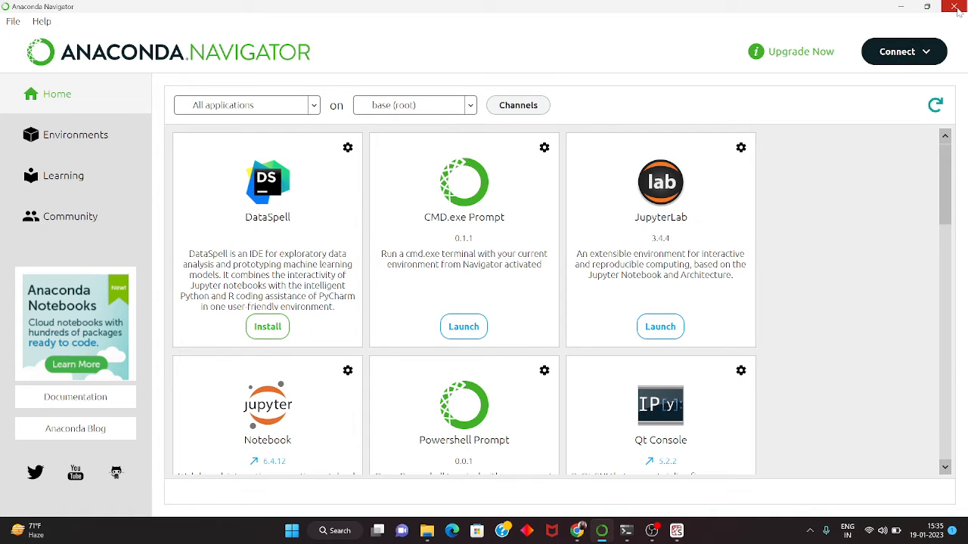
Close Navigator, dismiss the already-running notice, and reopen the Start recent apps
click(956, 7)
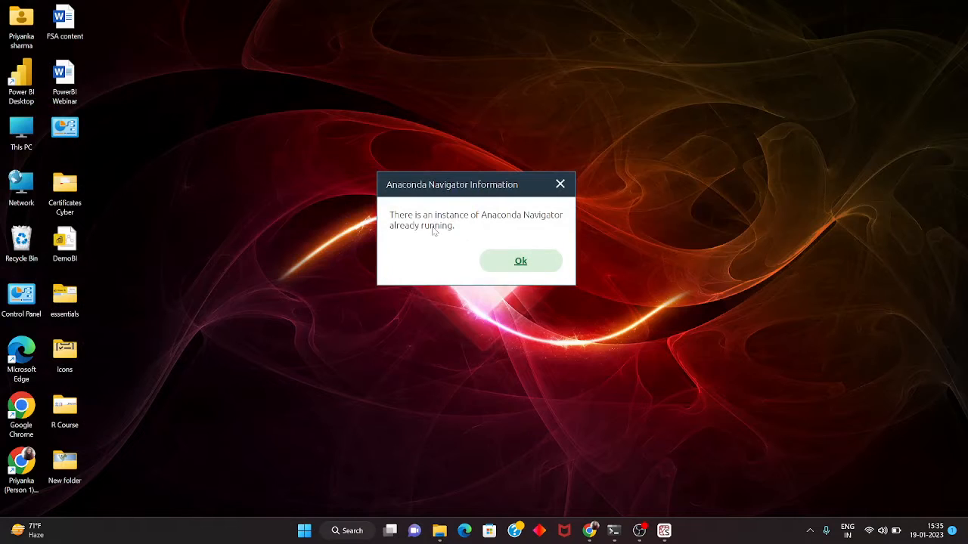
mouse_move(559, 185)
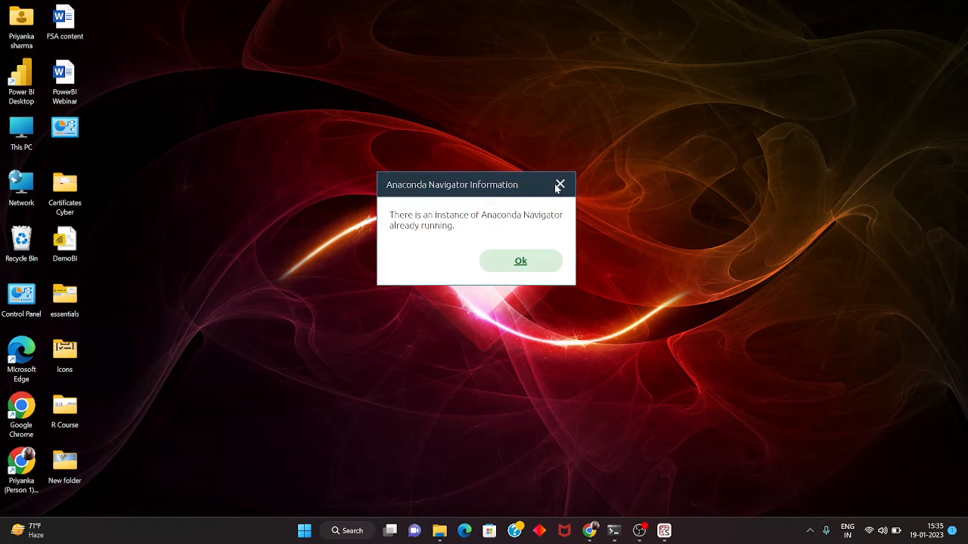
click(520, 260)
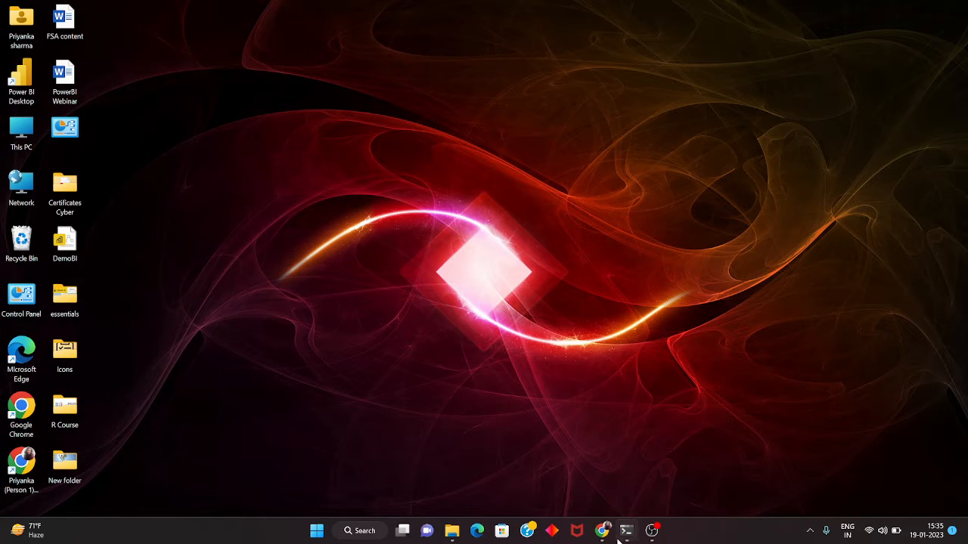
mouse_move(627, 530)
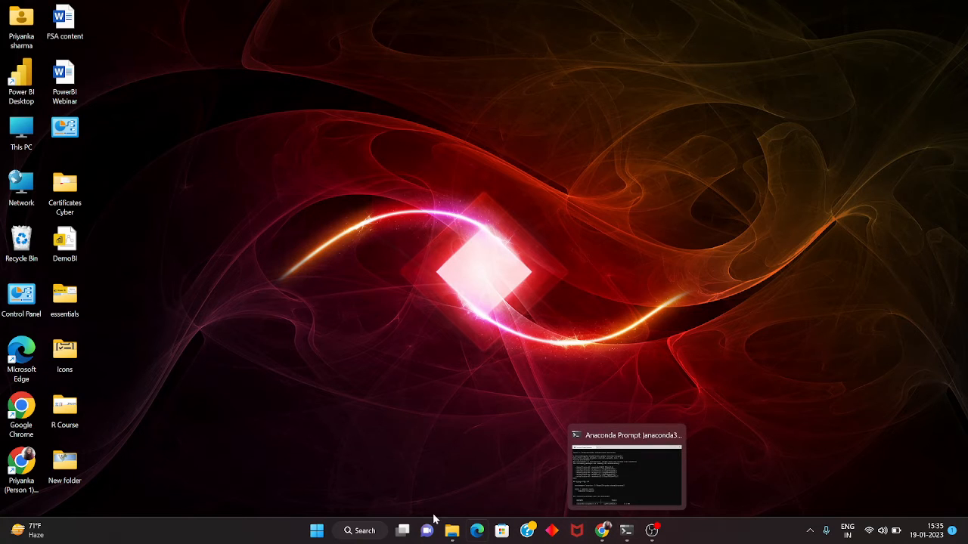
click(359, 530)
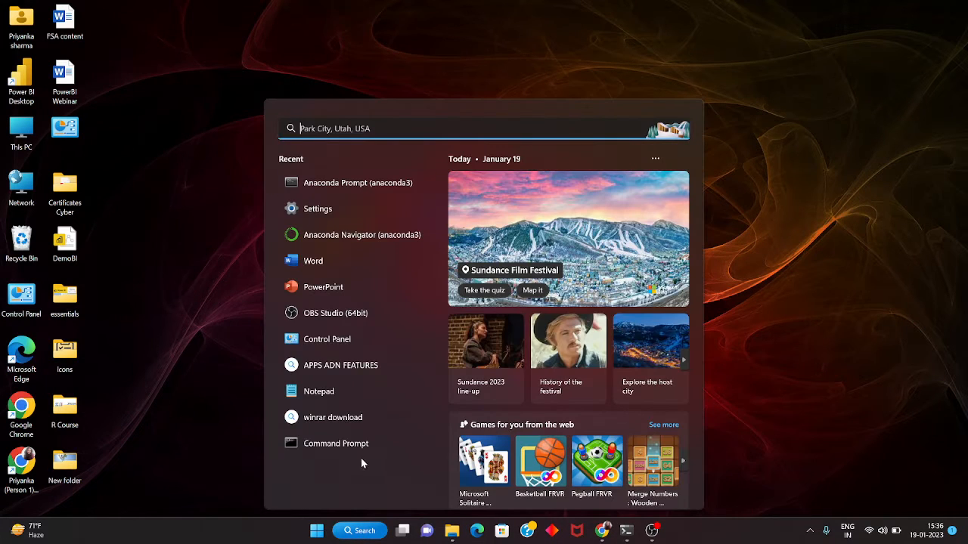
mouse_move(376, 235)
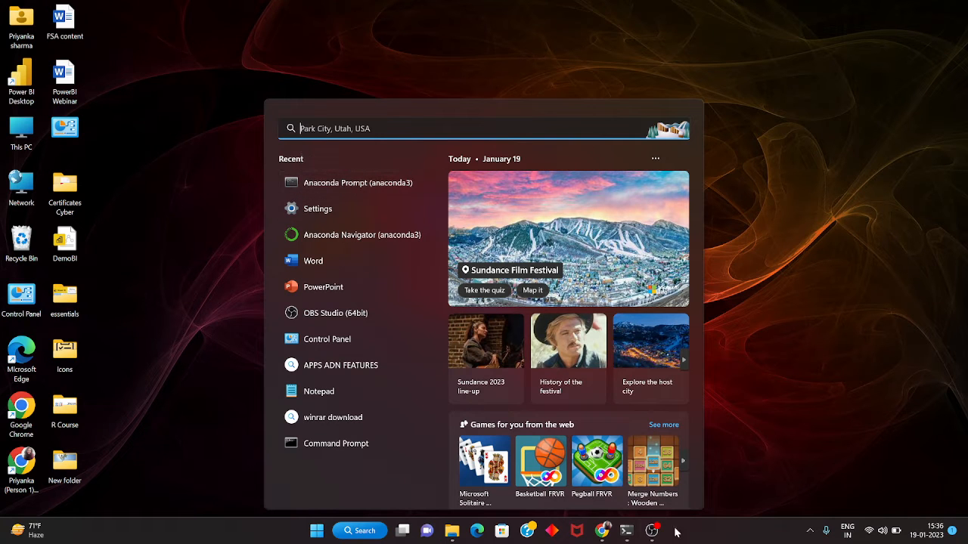
Bring Anaconda Prompt forward and scroll to the anaconda-navigator 2.3.2 Proceed ([y]/n)? prompt
click(357, 182)
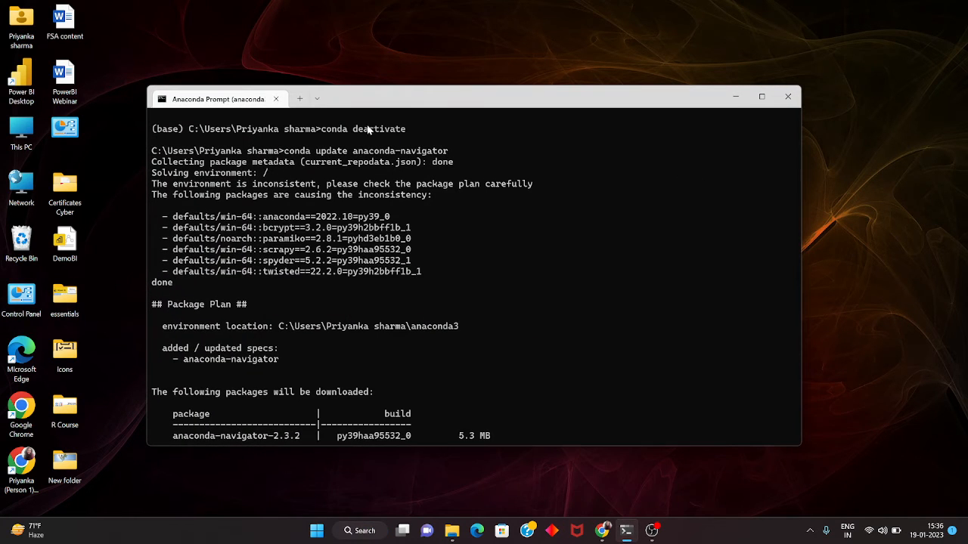
mouse_move(327, 129)
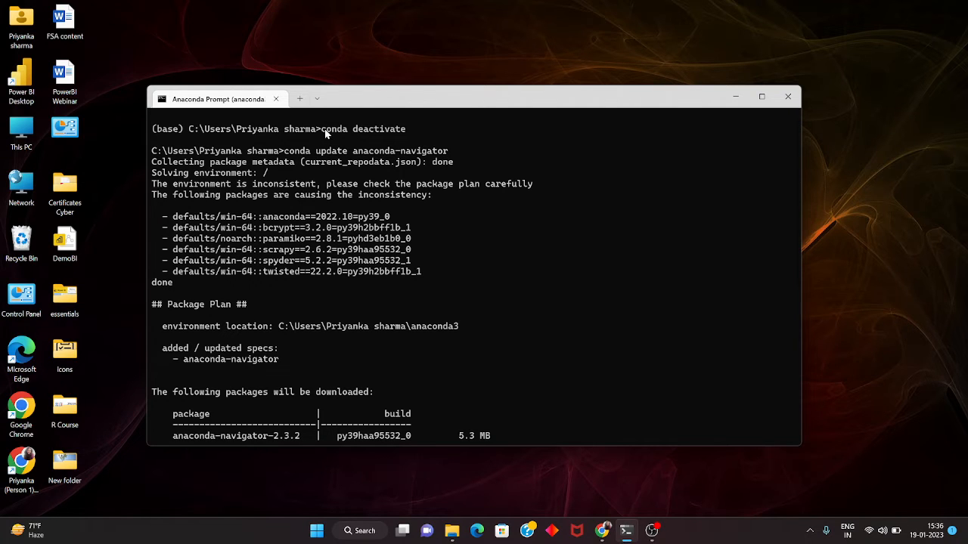
mouse_move(392, 133)
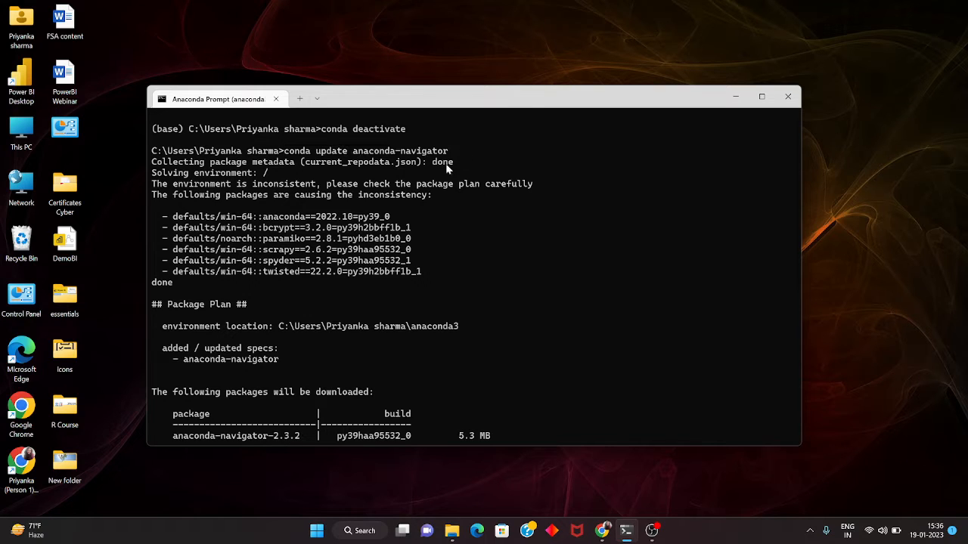
mouse_move(307, 219)
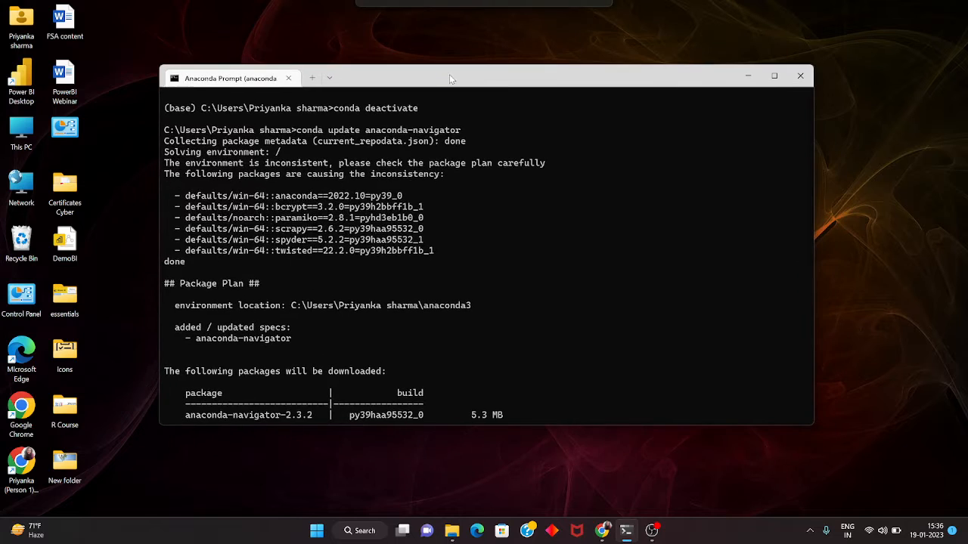
scroll(down, 3)
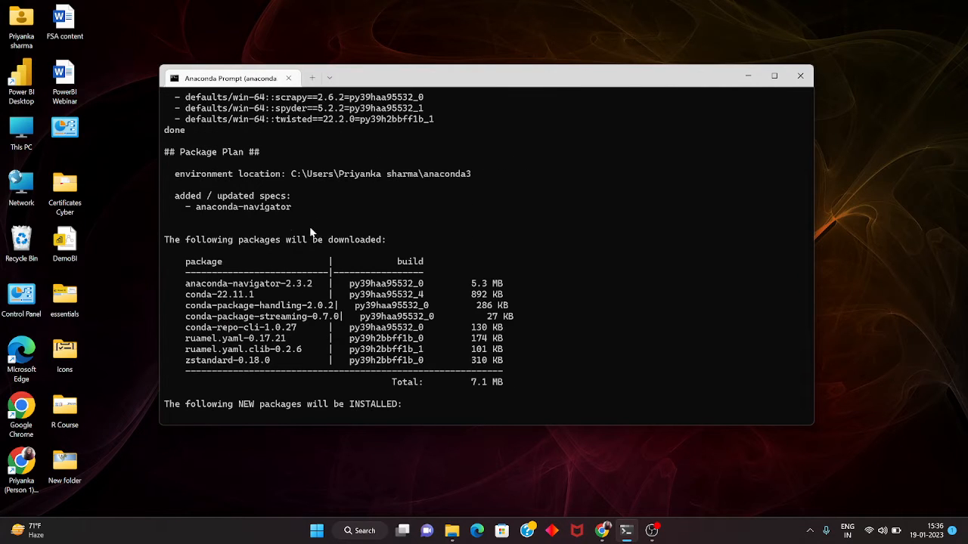
scroll(down, 3)
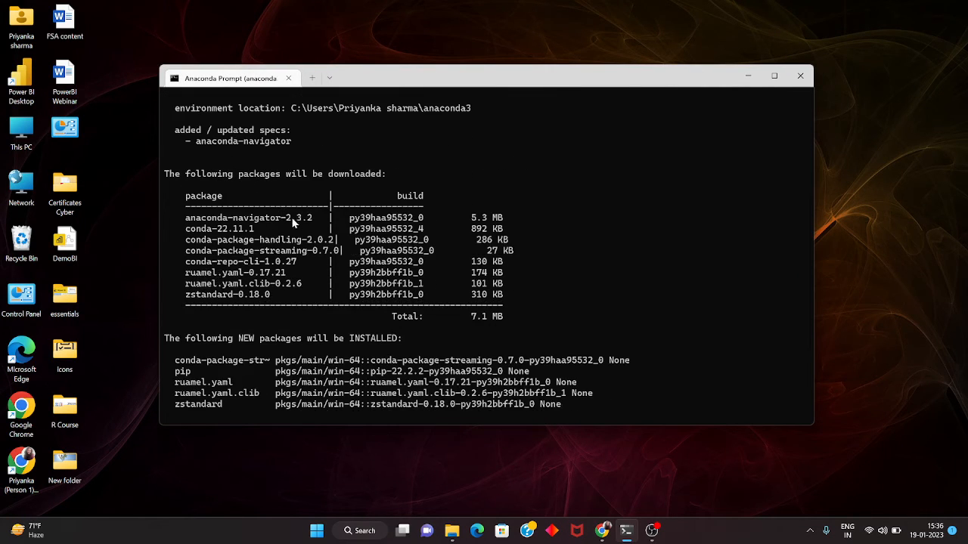
scroll(down, 3)
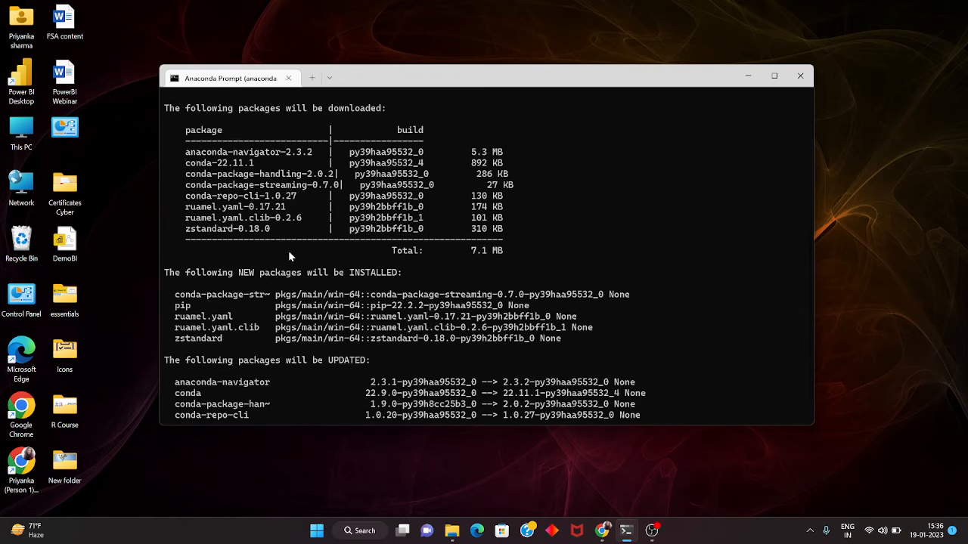
scroll(down, 3)
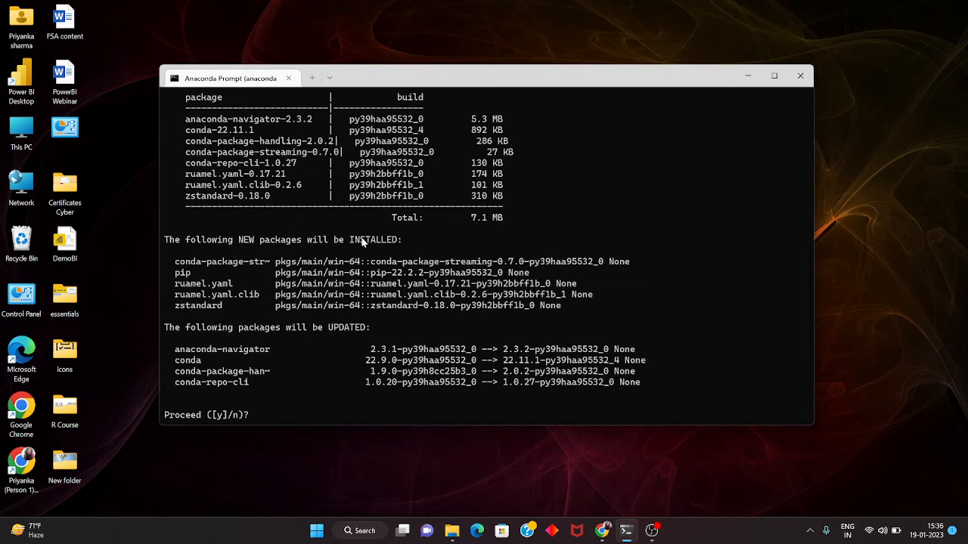
mouse_move(195, 289)
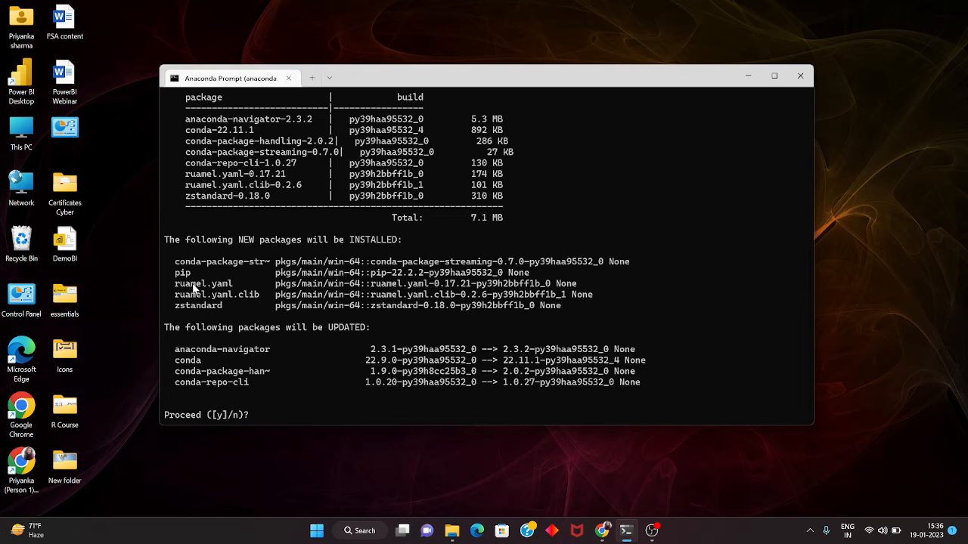
mouse_move(293, 371)
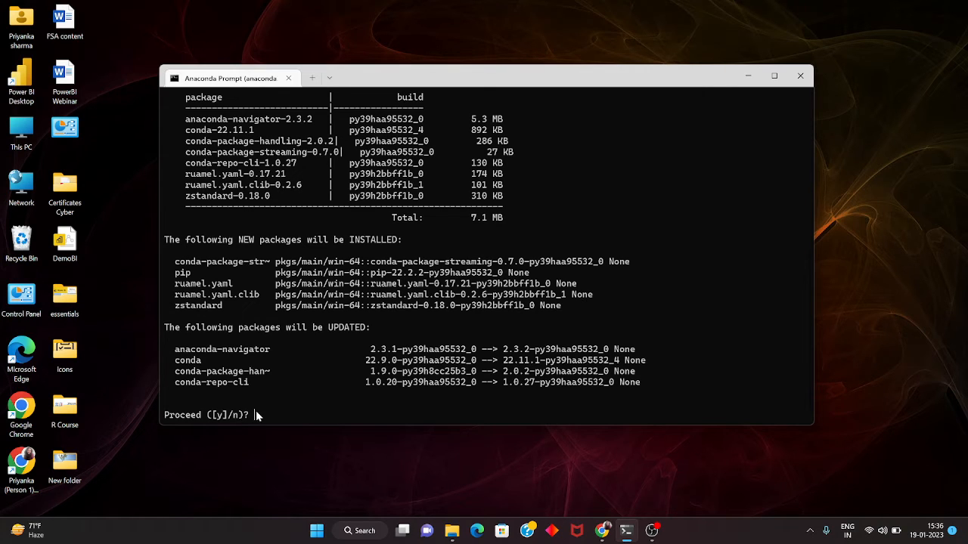
Answer y to download the packages and update anaconda-navigator to 2.3.2
text(y)
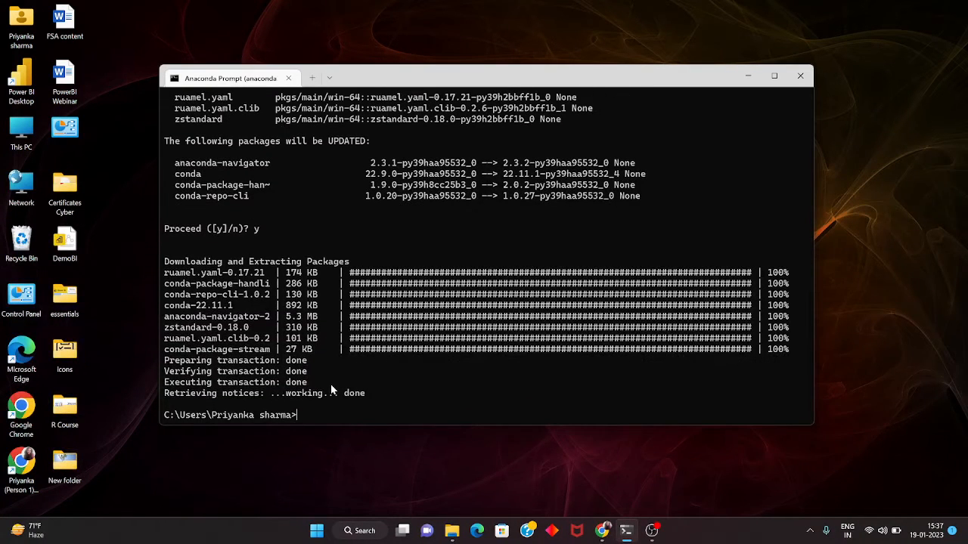
mouse_move(320, 424)
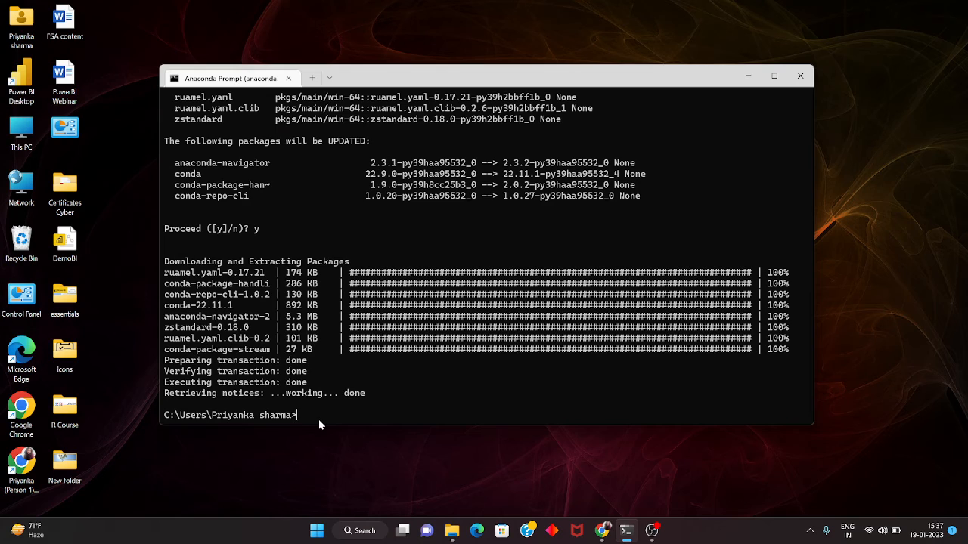
Type 'qit' and close the Anaconda Prompt window, leaving the Windows desktop
text(qit)
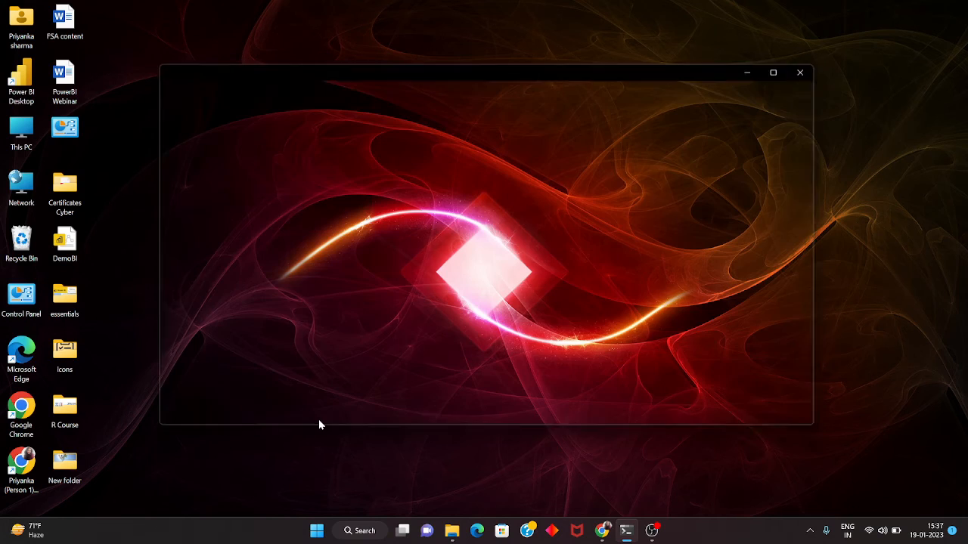
click(800, 73)
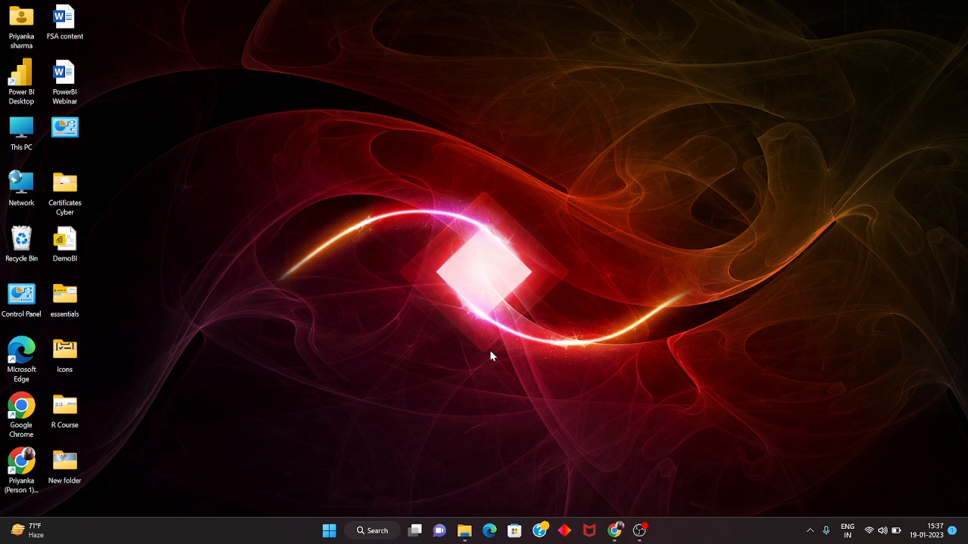